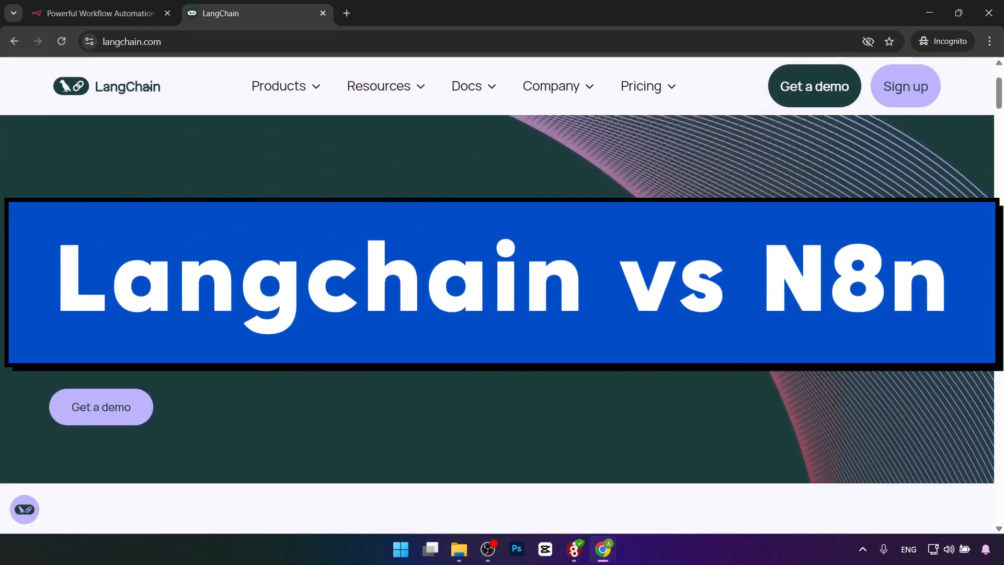
# Scroll the LangChain homepage past the customer logos to the Build, Run and Manage cards
pyautogui.scroll(-3)
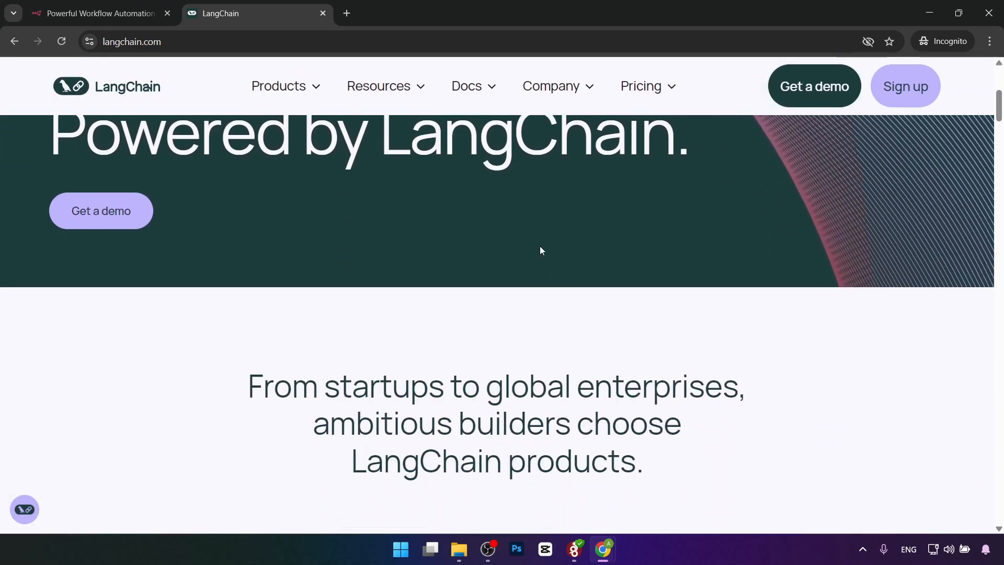
pyautogui.scroll(-3)
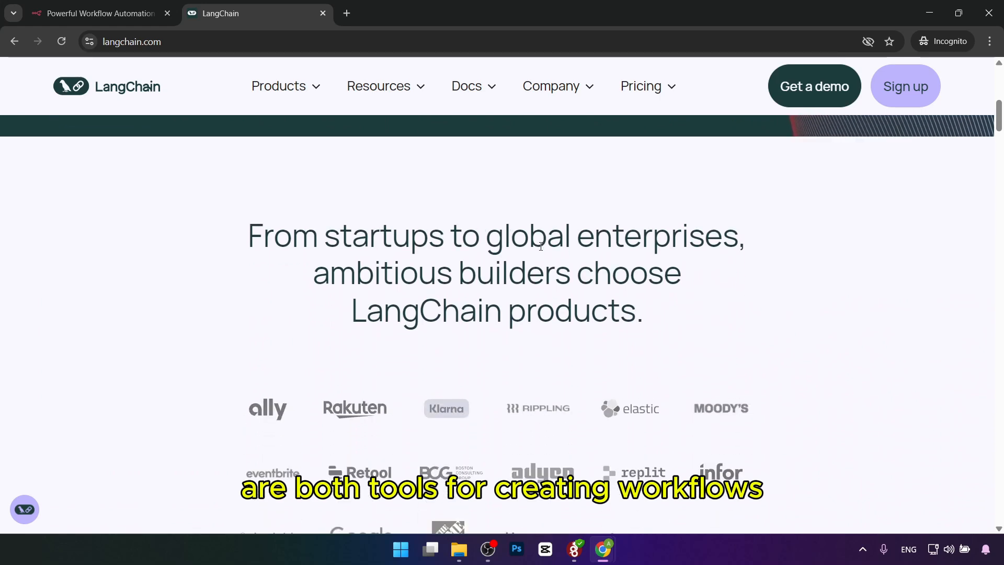
pyautogui.scroll(-3)
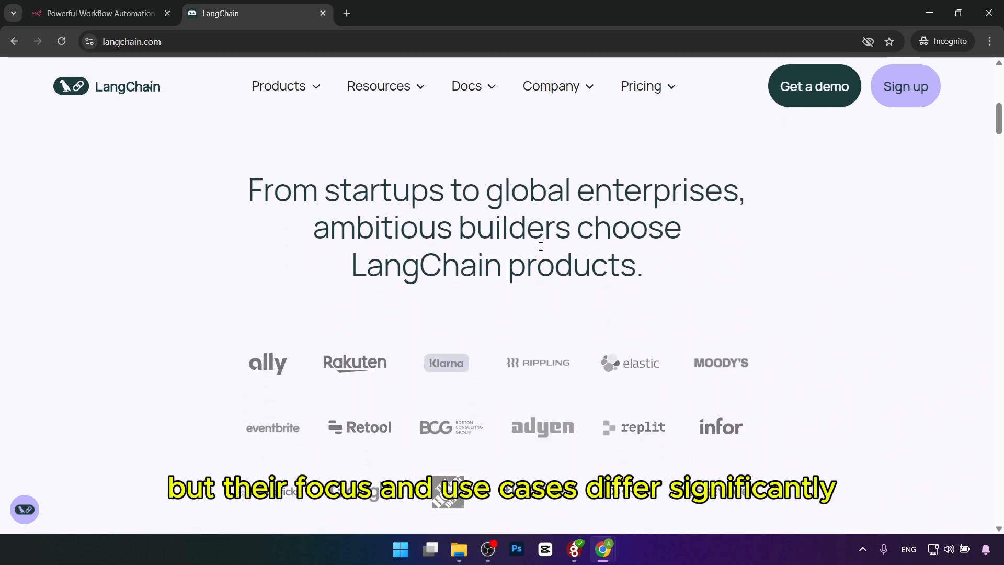
pyautogui.scroll(-3)
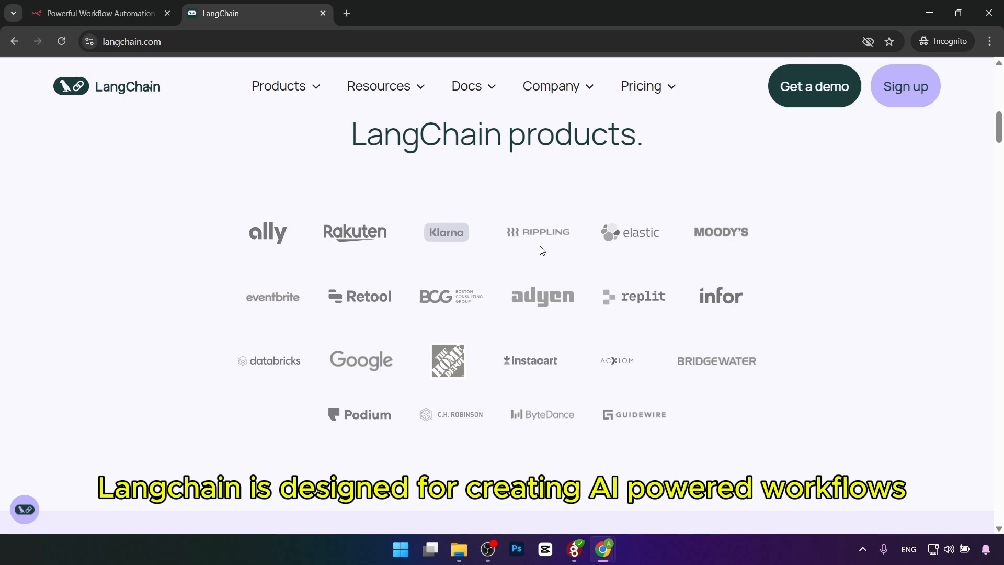
pyautogui.scroll(-3)
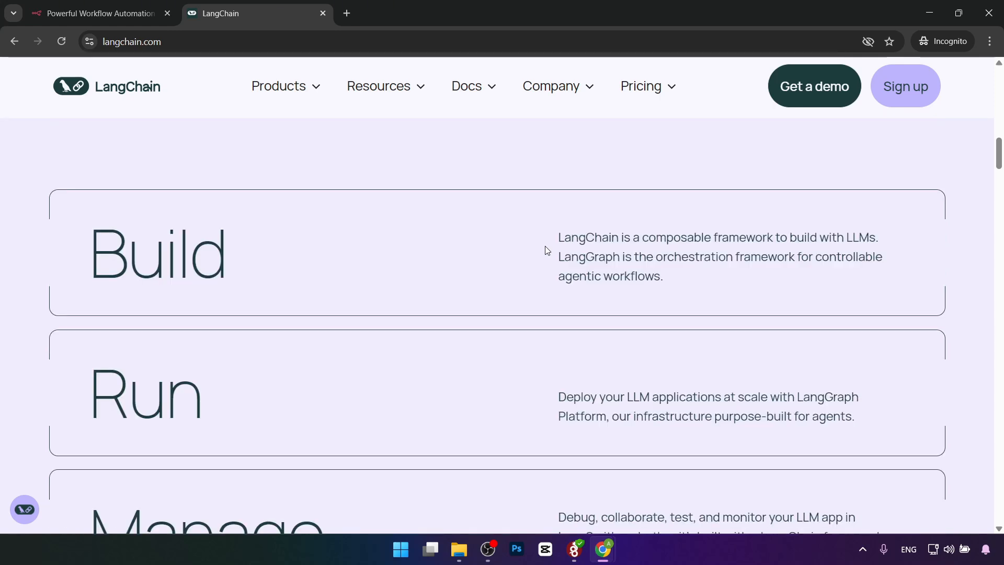
pyautogui.scroll(-3)
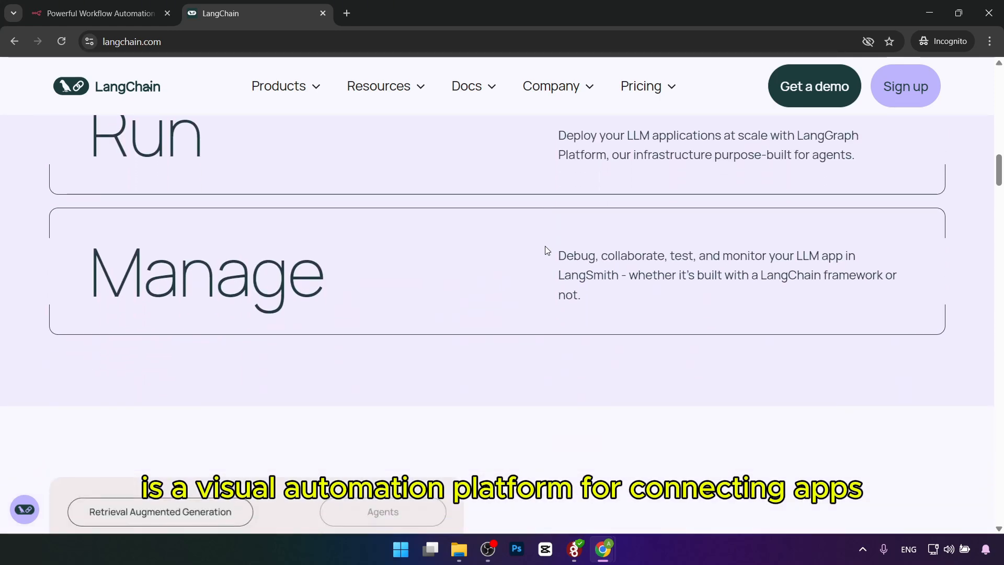
pyautogui.scroll(-3)
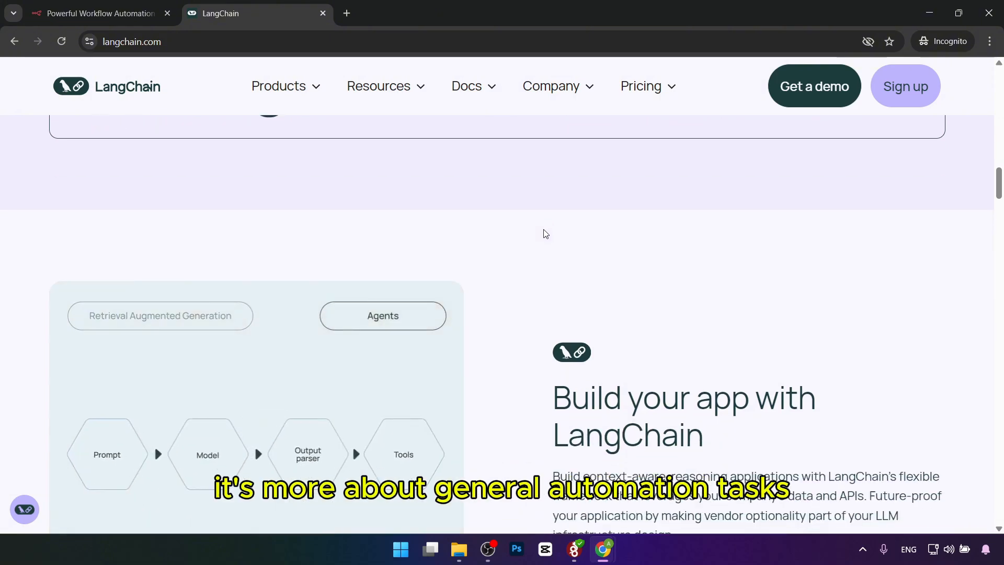
# Continue down to the 'Run at scale with LangGraph Platform' section
pyautogui.scroll(-3)
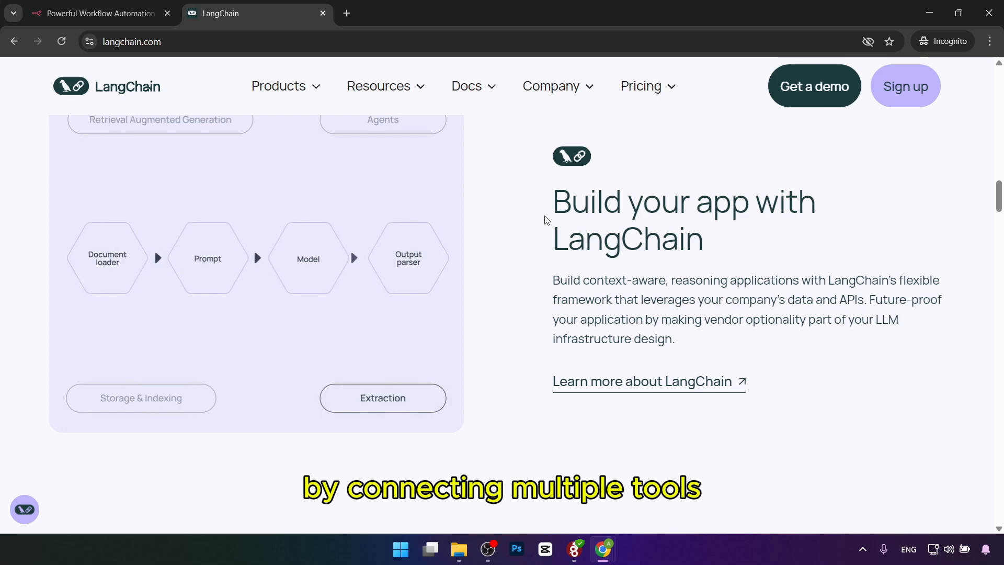
pyautogui.scroll(-3)
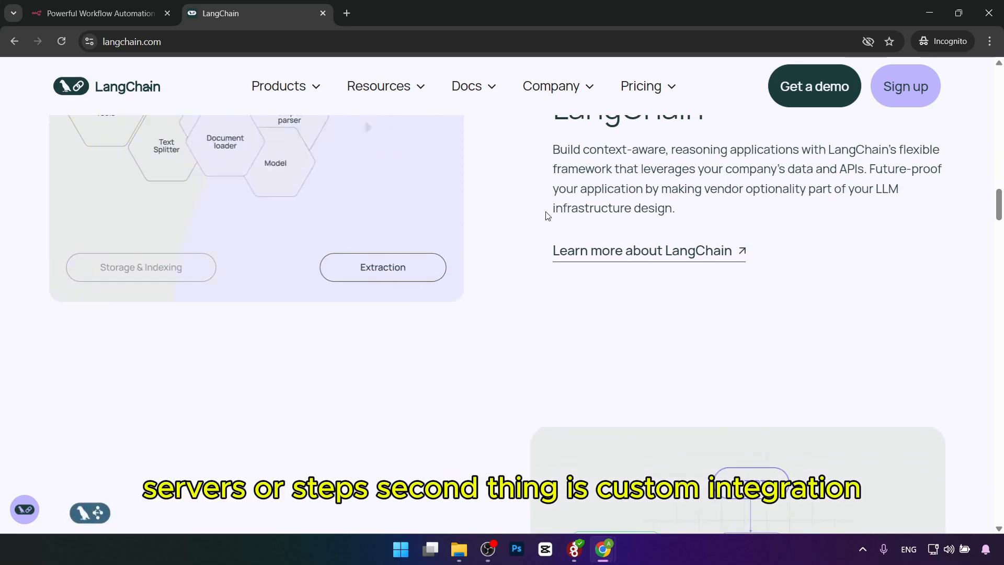
pyautogui.scroll(-3)
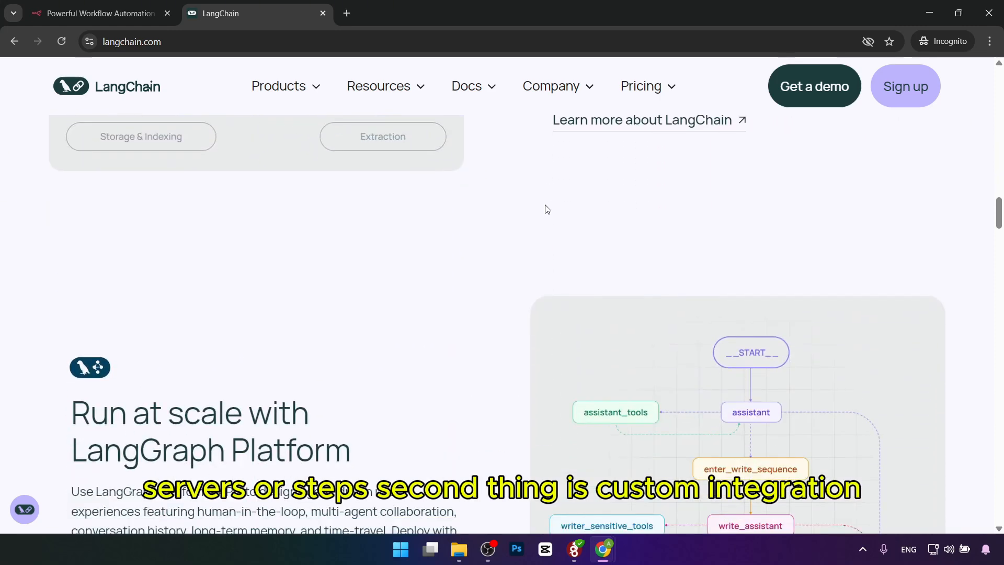
pyautogui.scroll(-3)
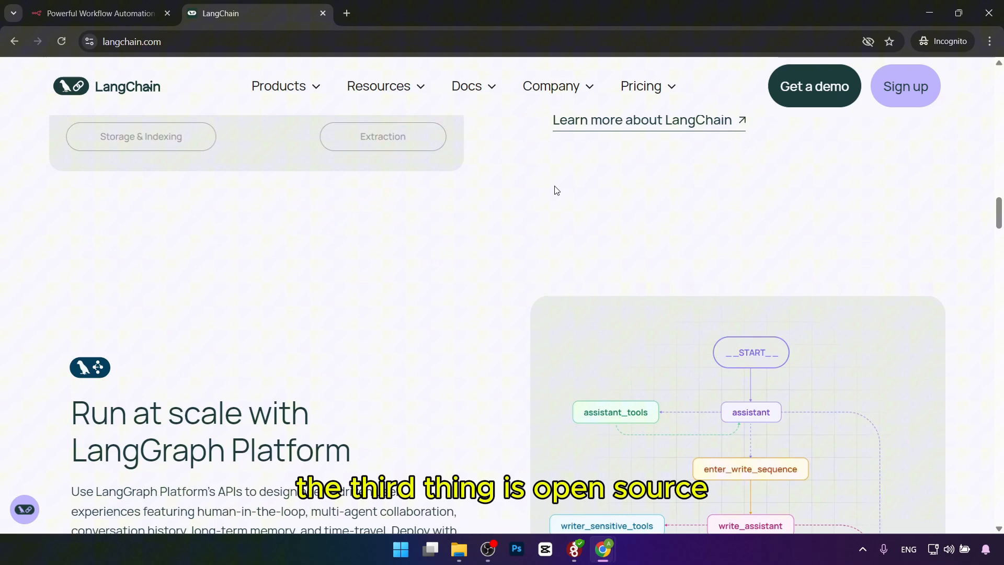
pyautogui.scroll(-3)
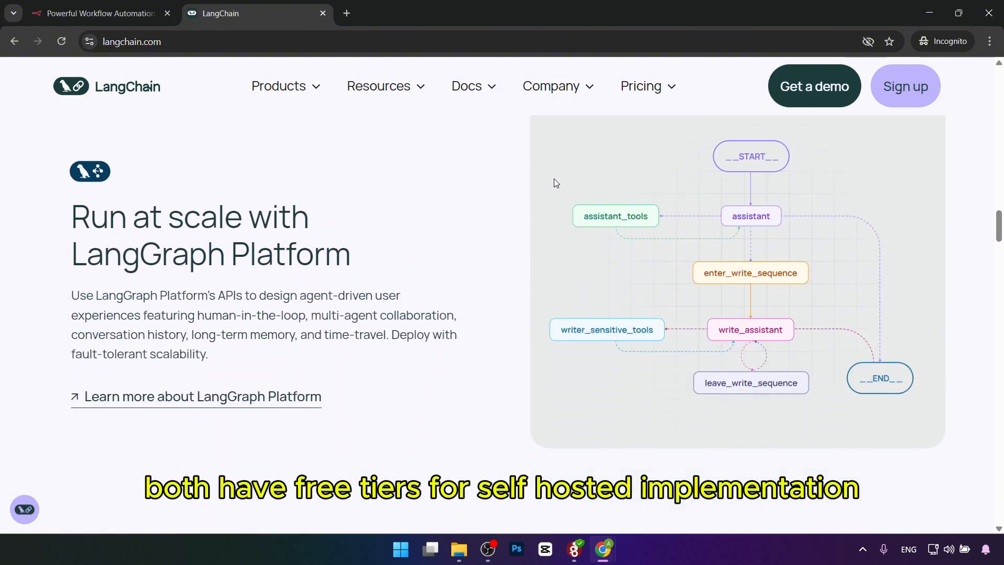
# Switch to the n8n tab and scroll past the user-onboarding workflow example
pyautogui.click(97, 12)
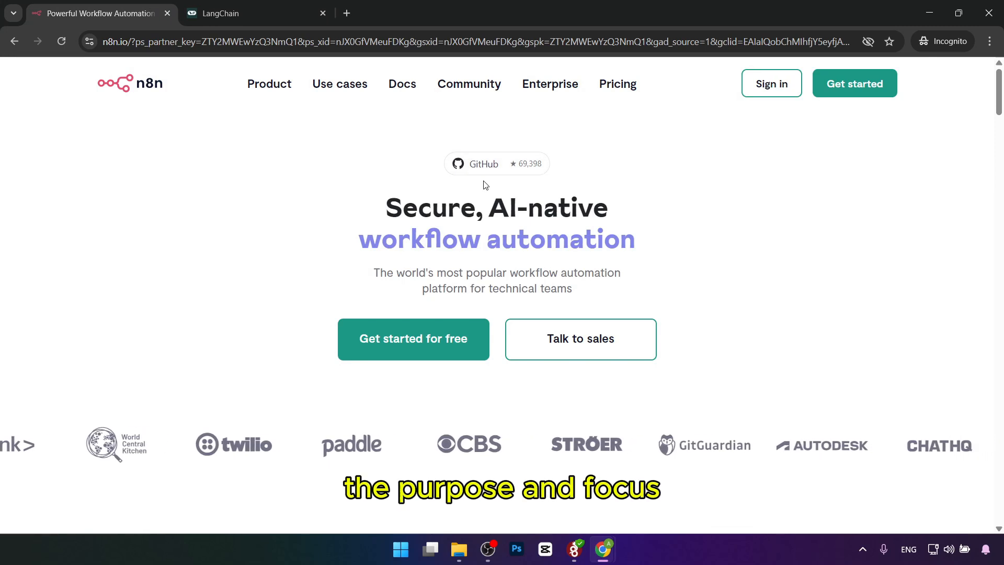
pyautogui.scroll(-3)
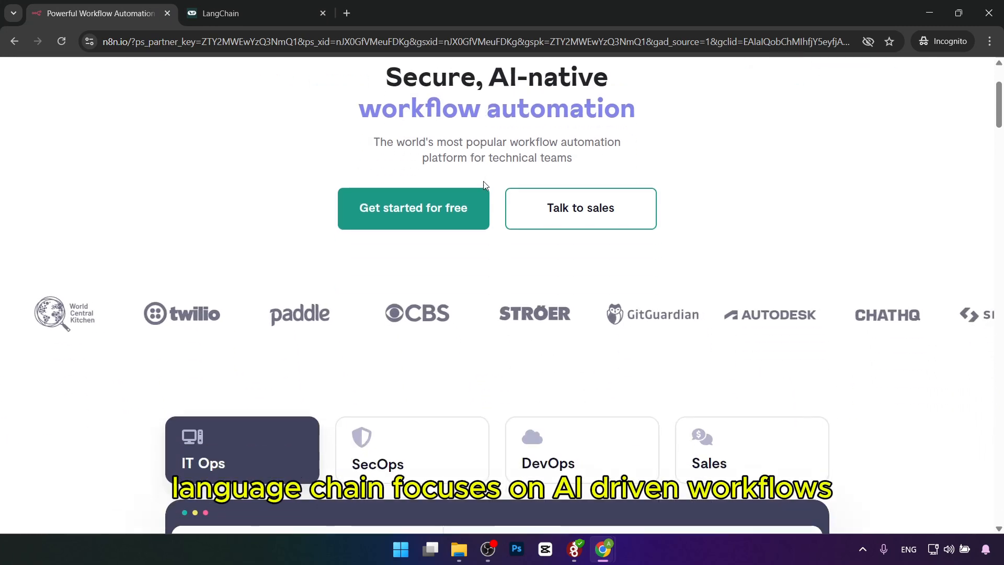
pyautogui.scroll(-3)
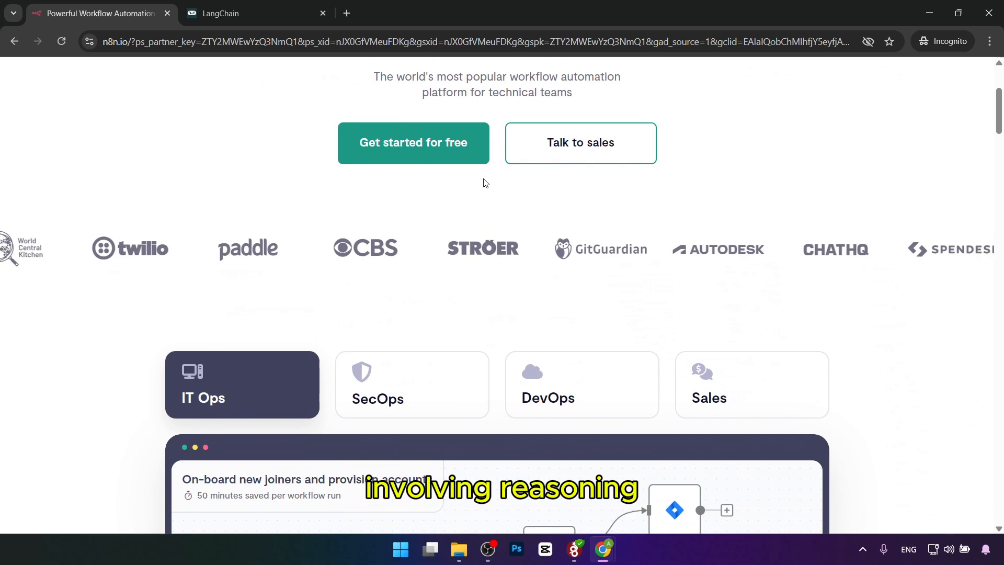
pyautogui.scroll(-3)
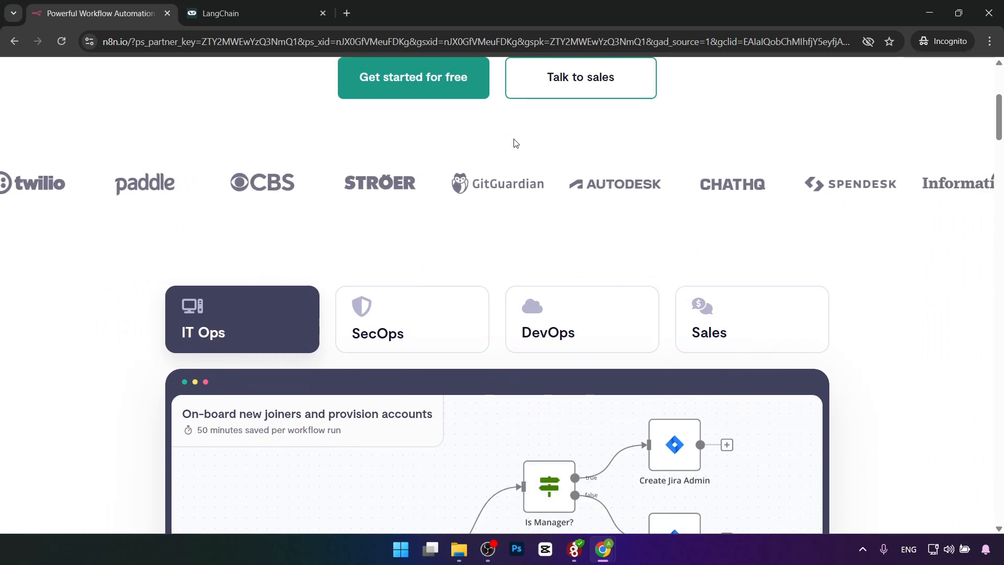
pyautogui.scroll(-3)
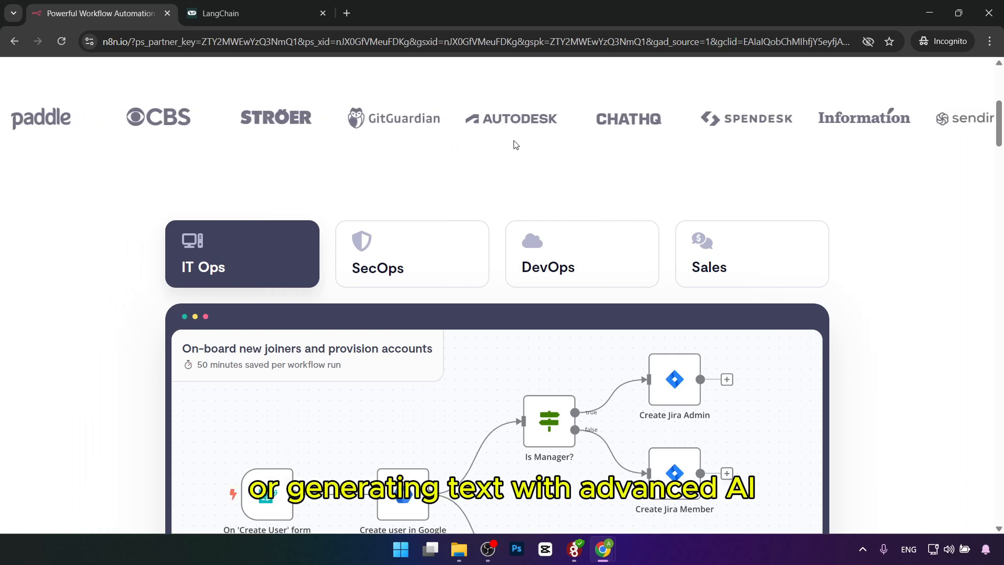
pyautogui.scroll(-3)
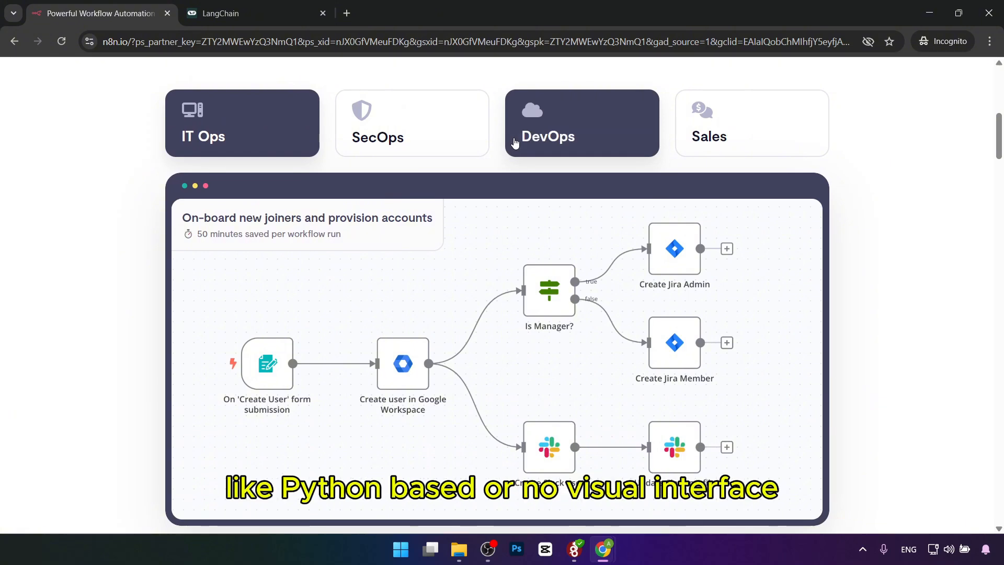
pyautogui.scroll(-3)
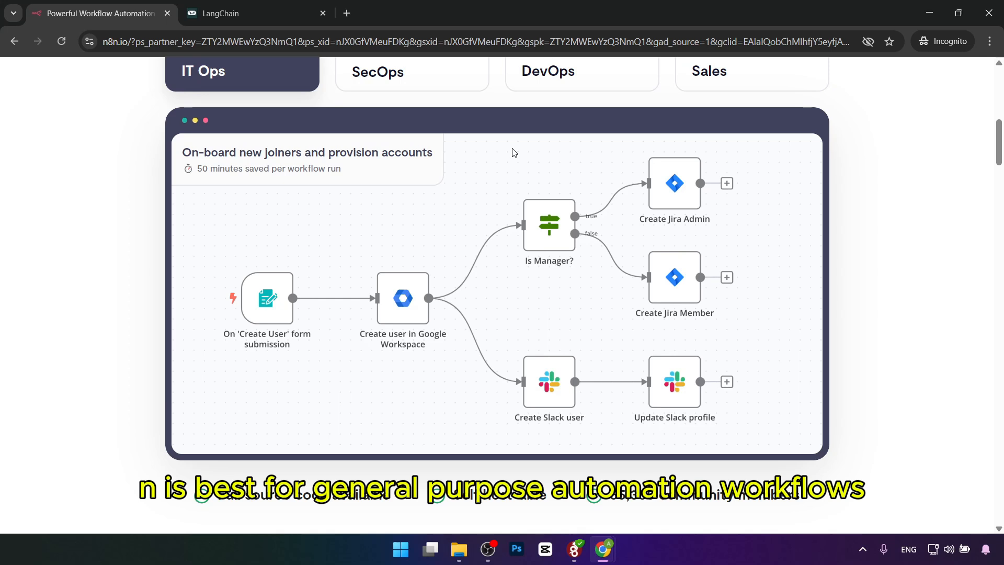
pyautogui.scroll(-3)
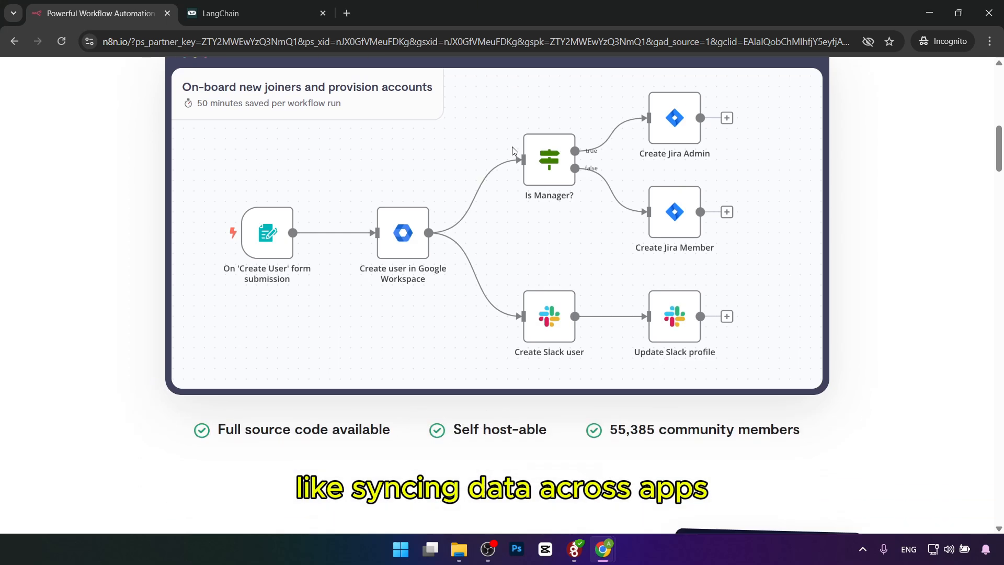
# Continue past the AI-agent section to 'Code when you need it, UI when you don't'
pyautogui.scroll(-3)
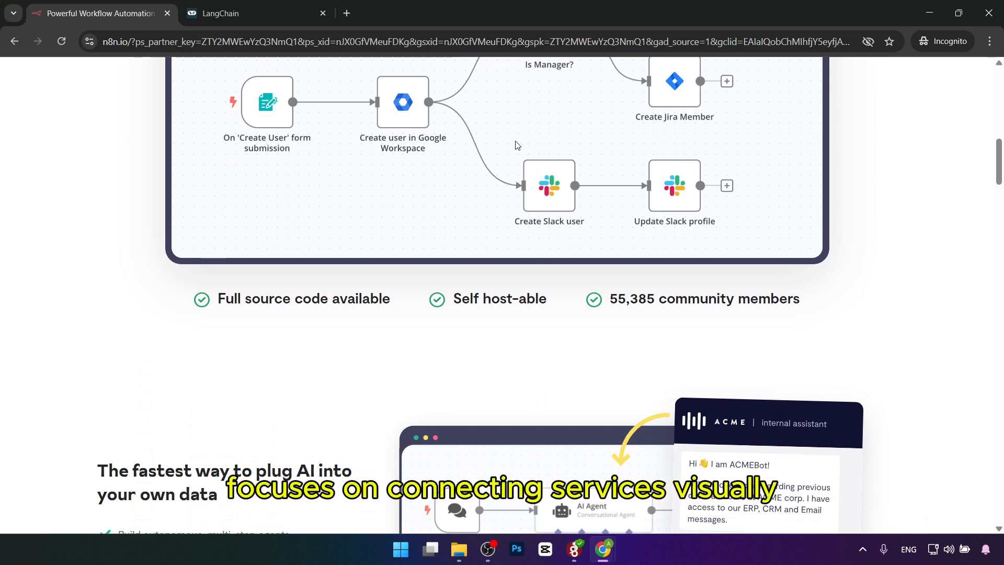
pyautogui.scroll(-3)
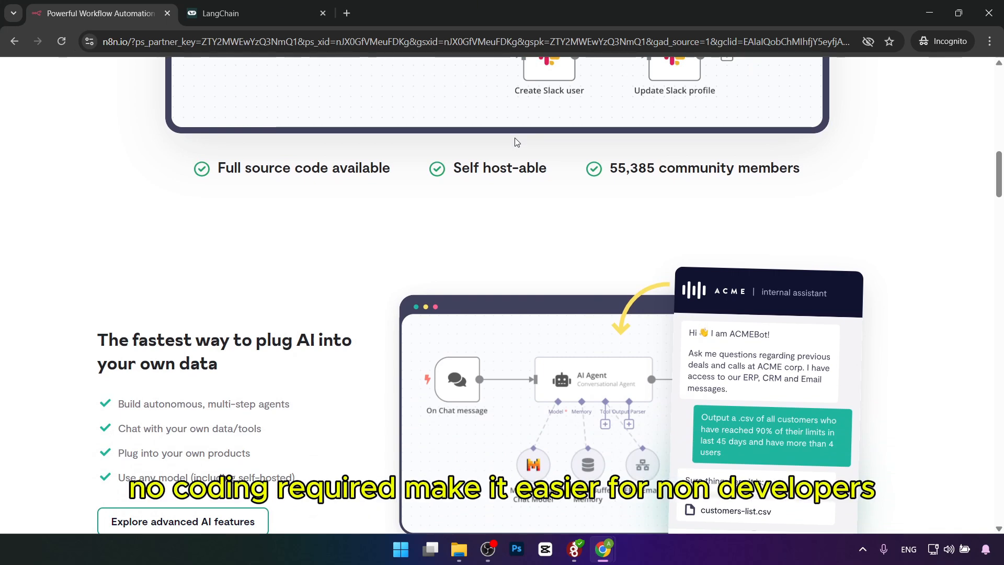
pyautogui.scroll(-3)
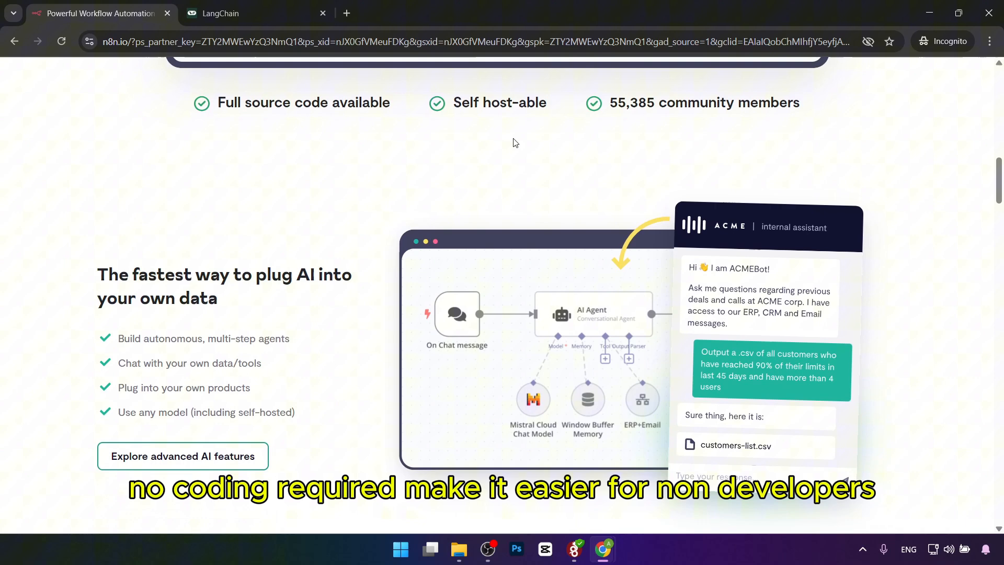
pyautogui.scroll(-3)
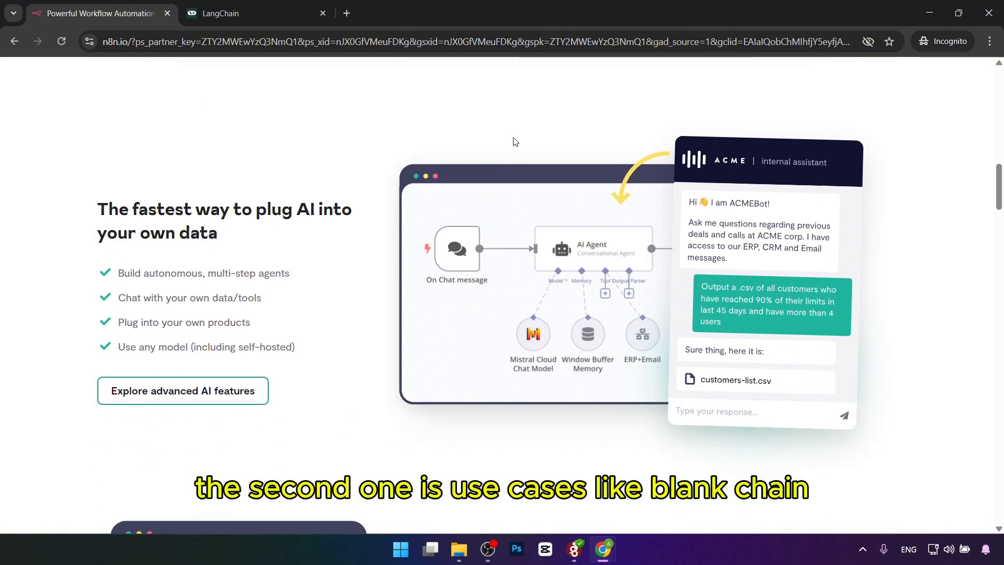
pyautogui.scroll(-3)
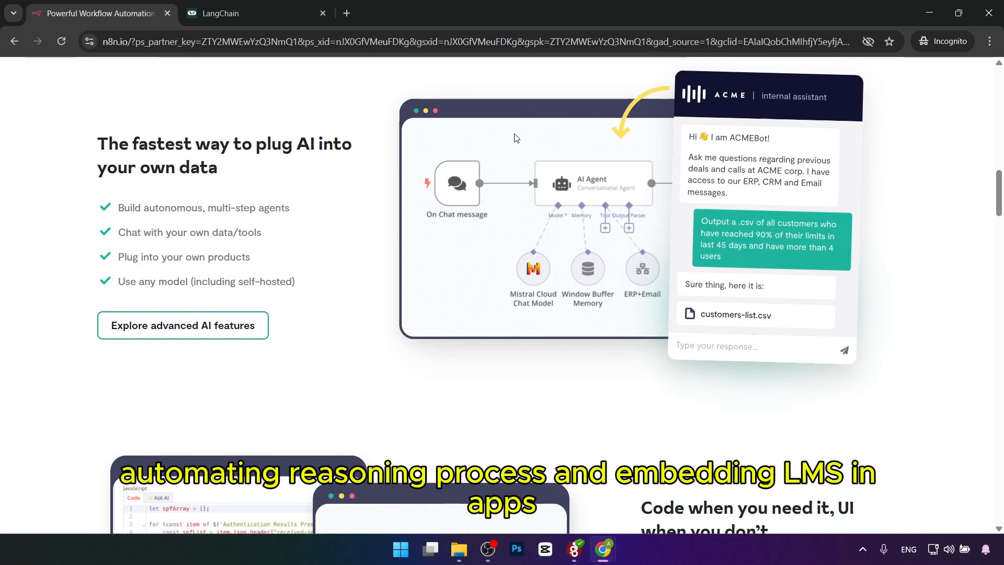
pyautogui.scroll(-3)
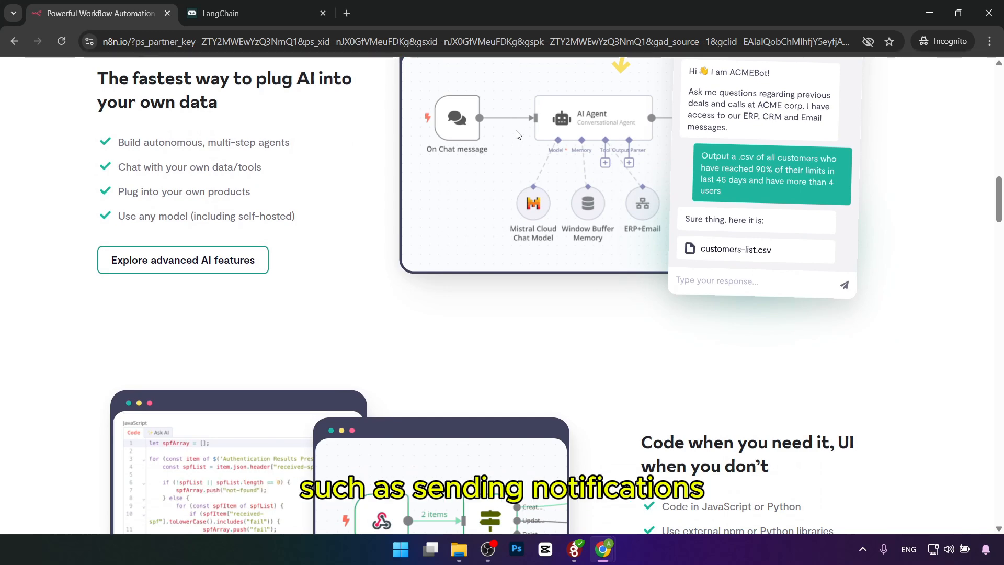
pyautogui.scroll(-3)
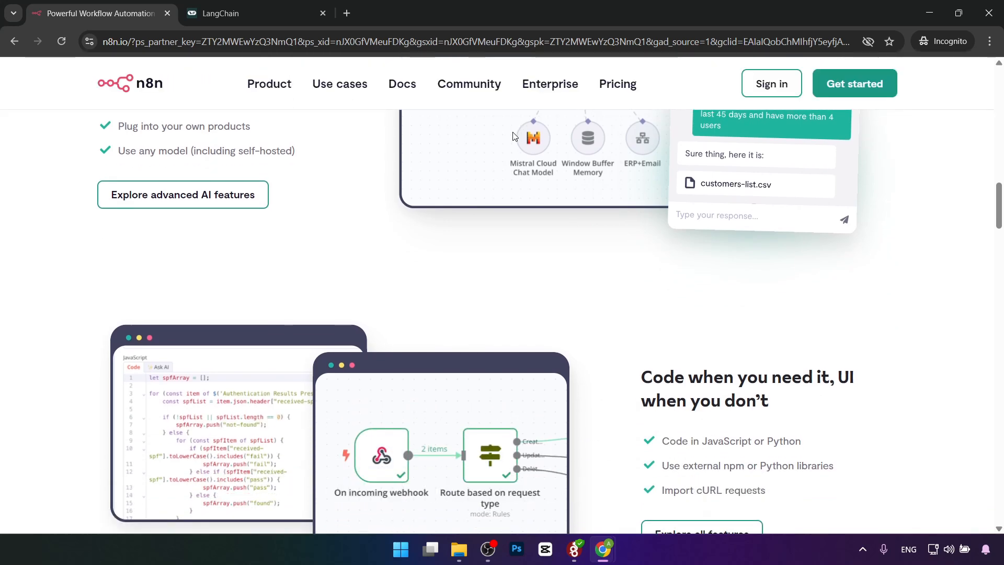
# Scroll further down the n8n homepage to the 400 integrations strip
pyautogui.scroll(-3)
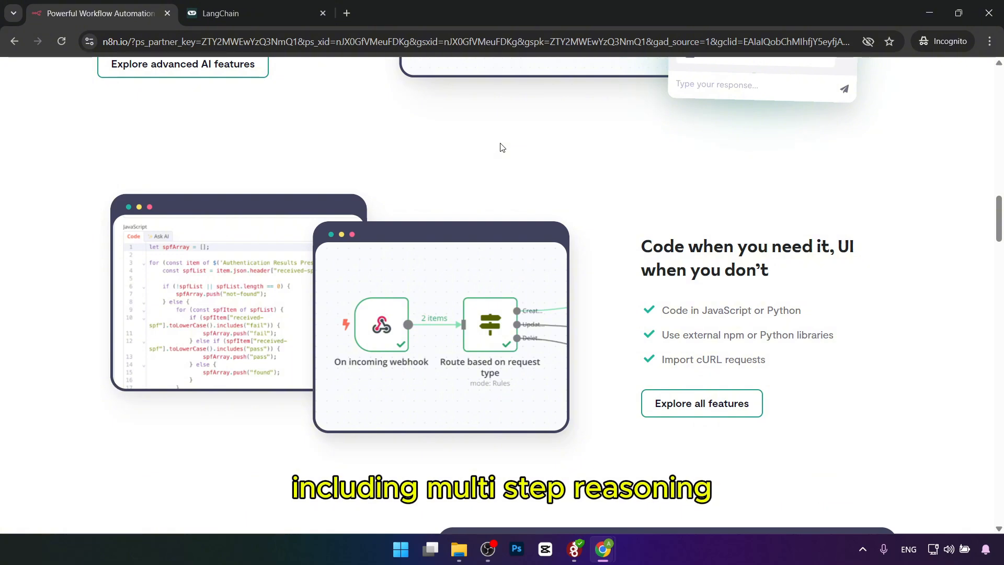
pyautogui.scroll(-3)
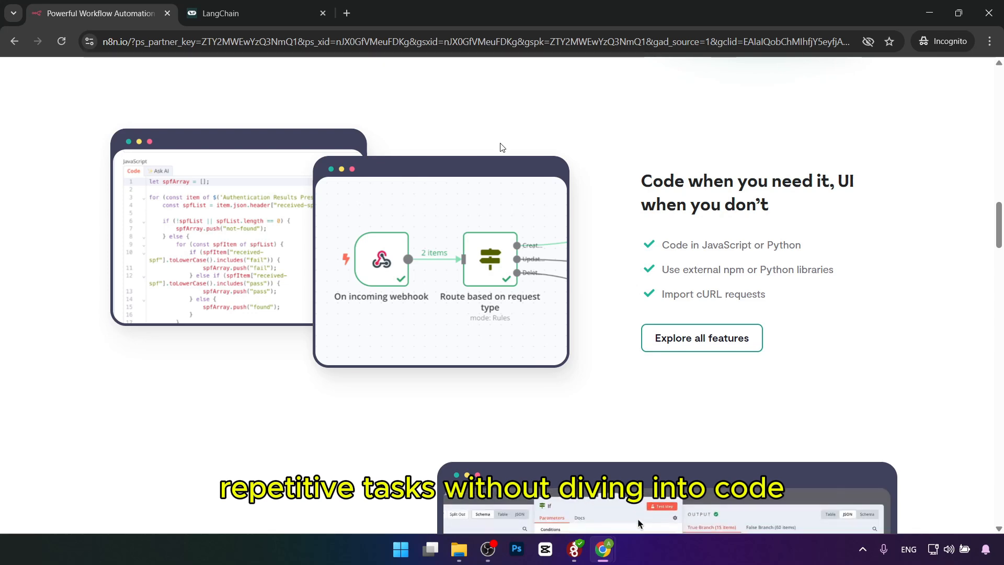
pyautogui.scroll(-3)
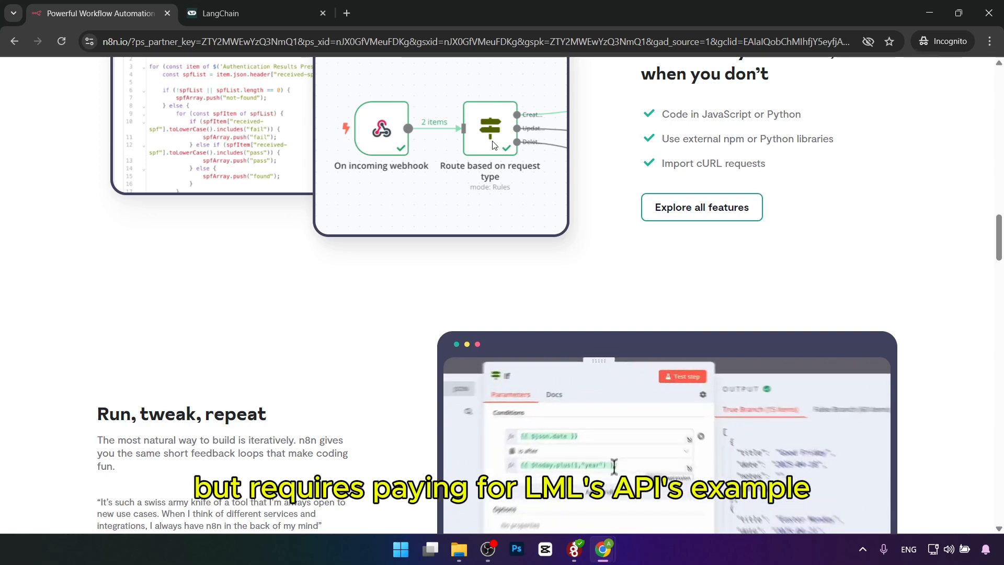
pyautogui.scroll(-3)
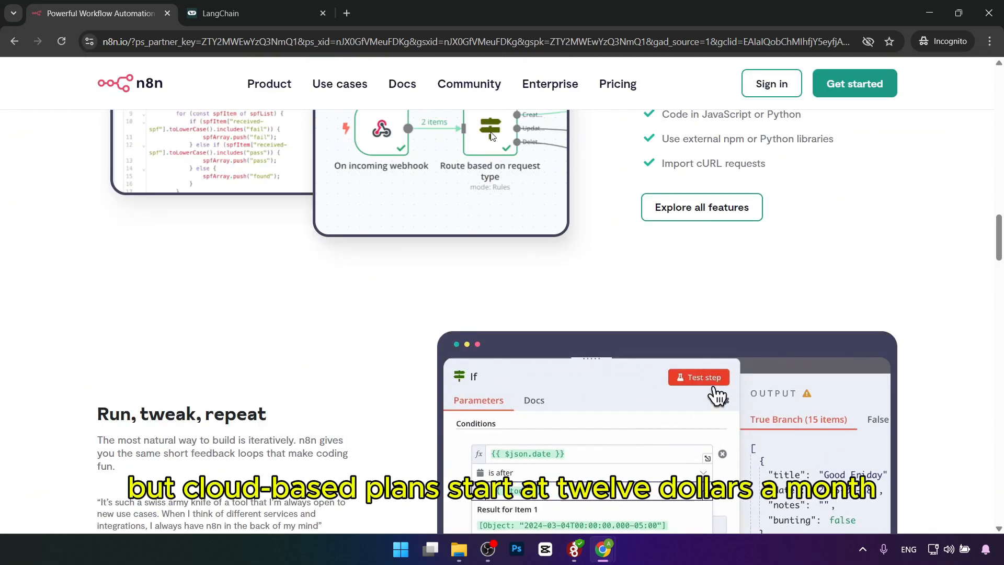
pyautogui.scroll(-3)
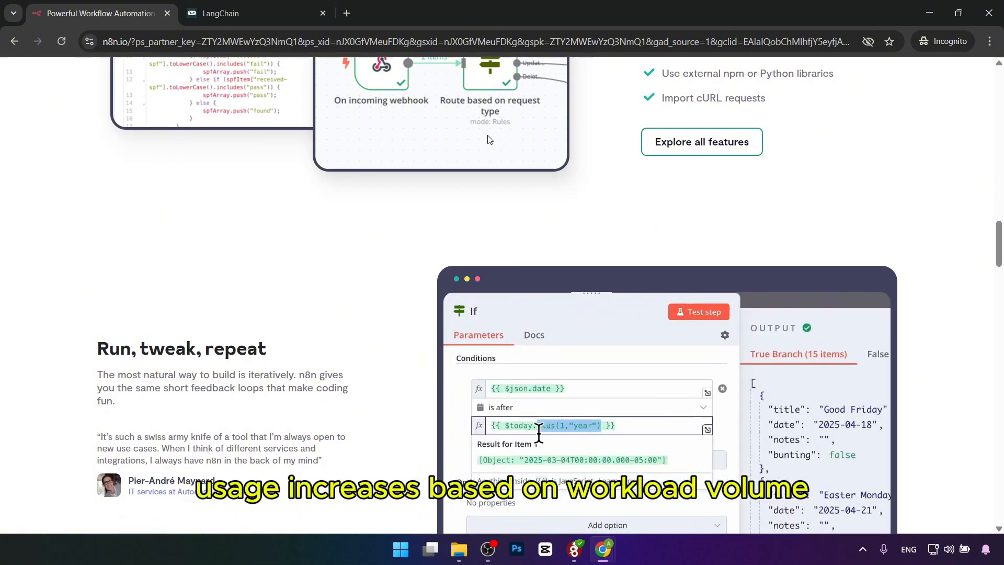
pyautogui.scroll(-3)
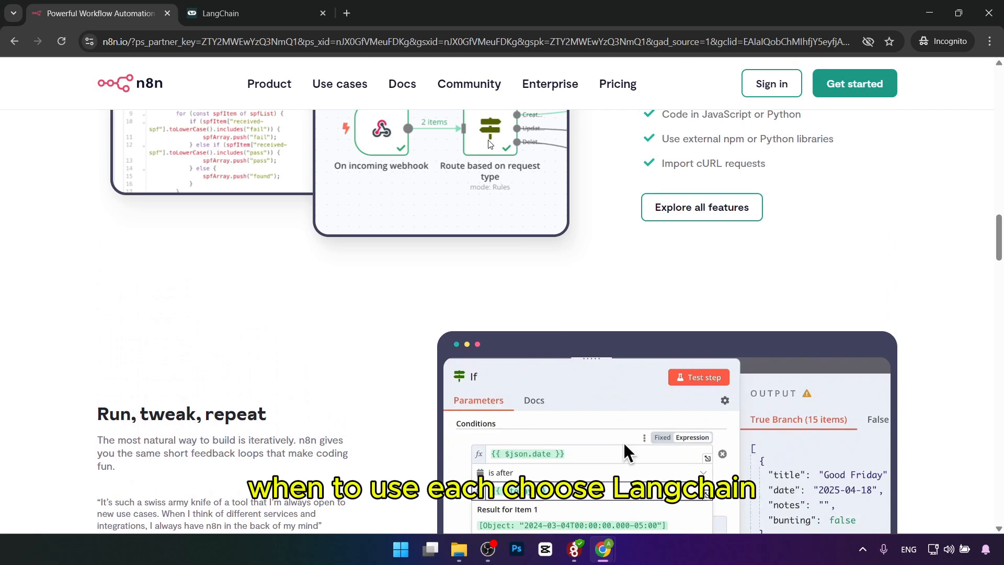
# Settle on the 'Run, tweak, repeat' section about building iteratively
pyautogui.scroll(-3)
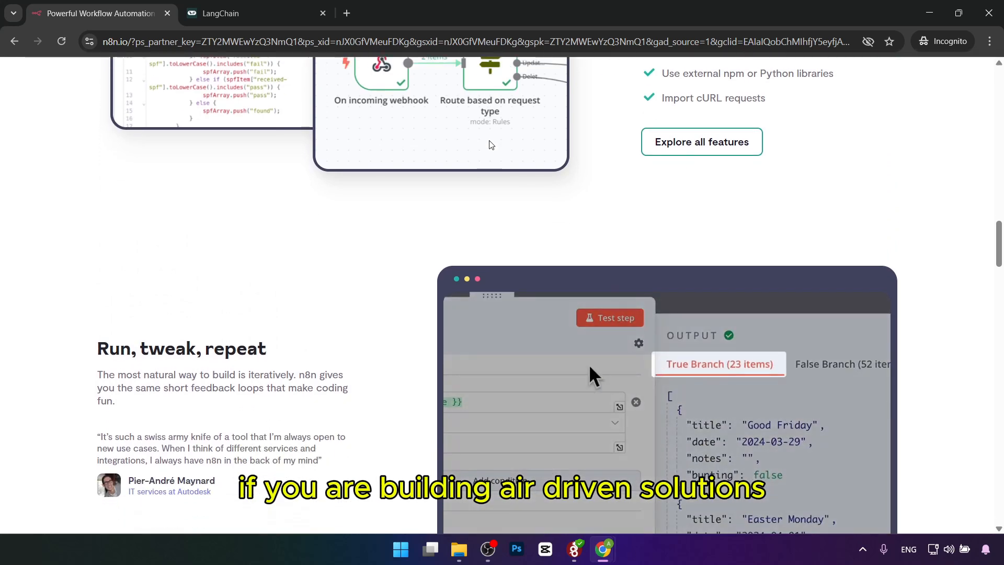
pyautogui.scroll(-3)
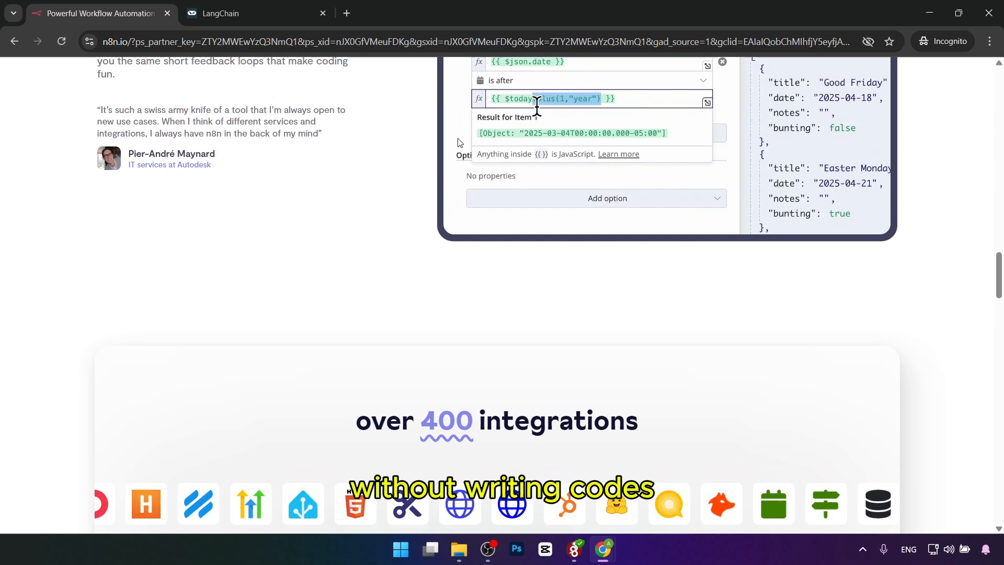
pyautogui.scroll(-3)
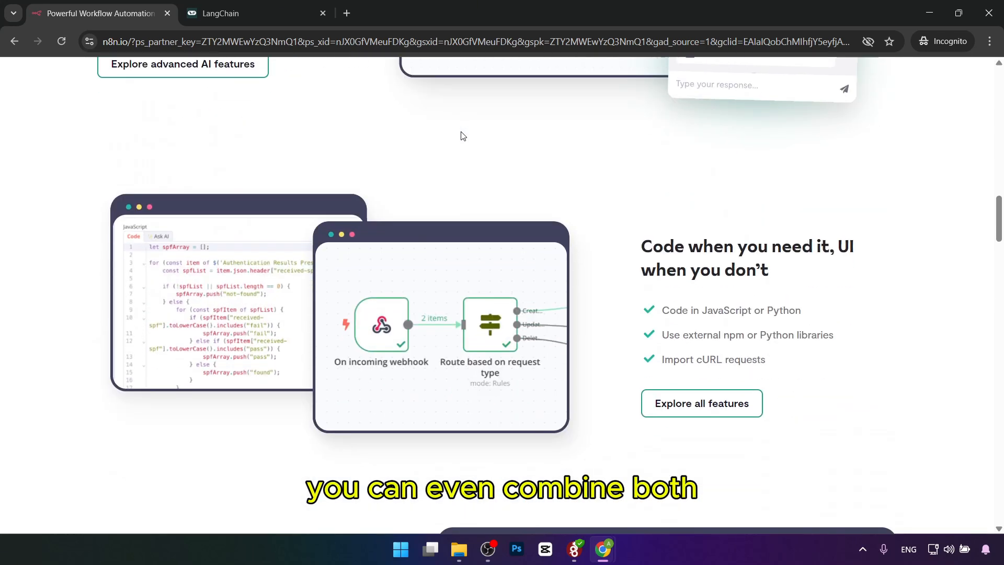
pyautogui.scroll(-3)
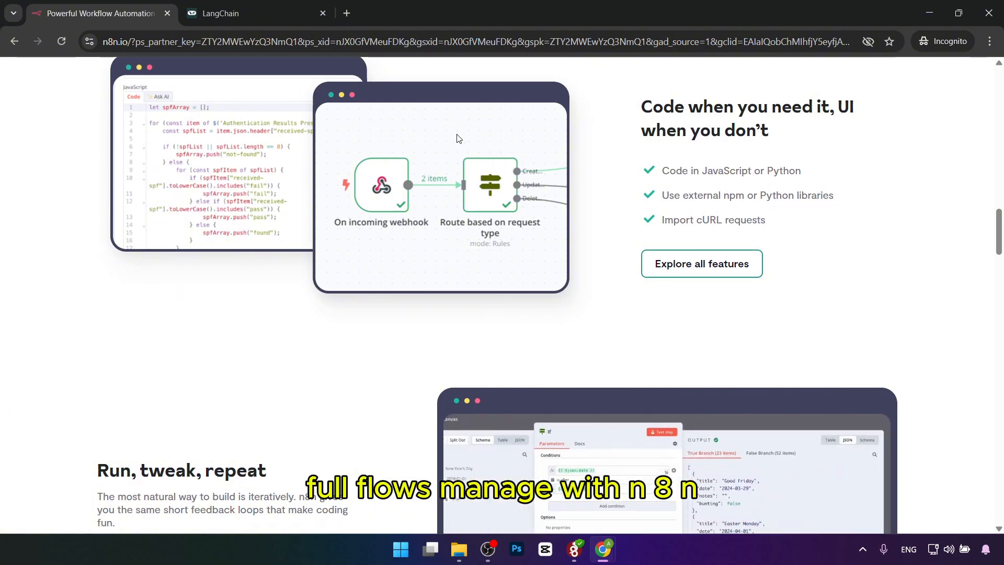
pyautogui.scroll(-3)
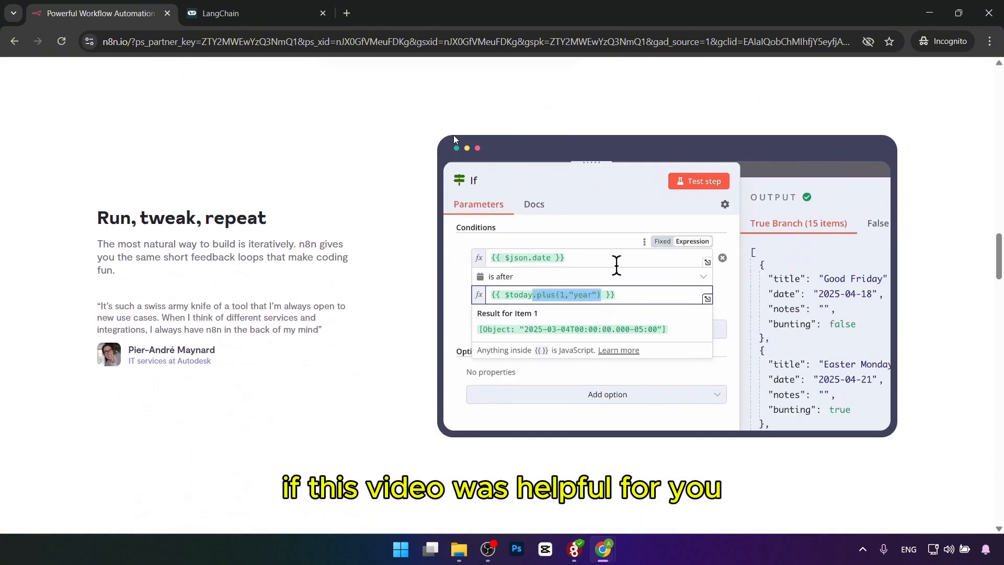